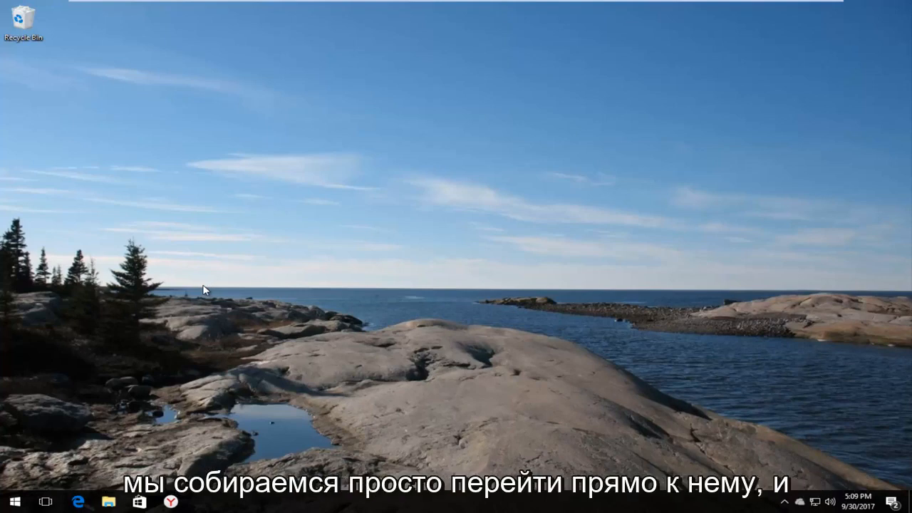
pyautogui.moveTo(37, 487)
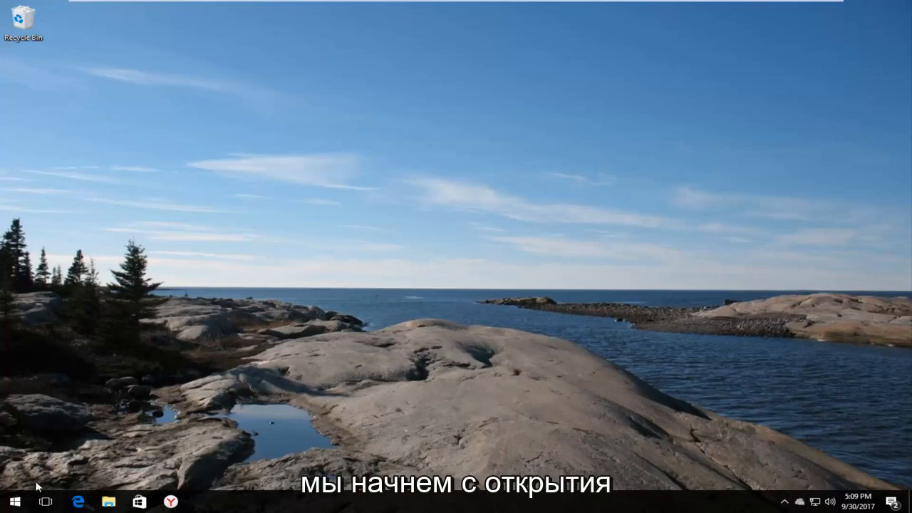
# Open the Start menu, expand its side option names, then close it.
pyautogui.click(11, 502)
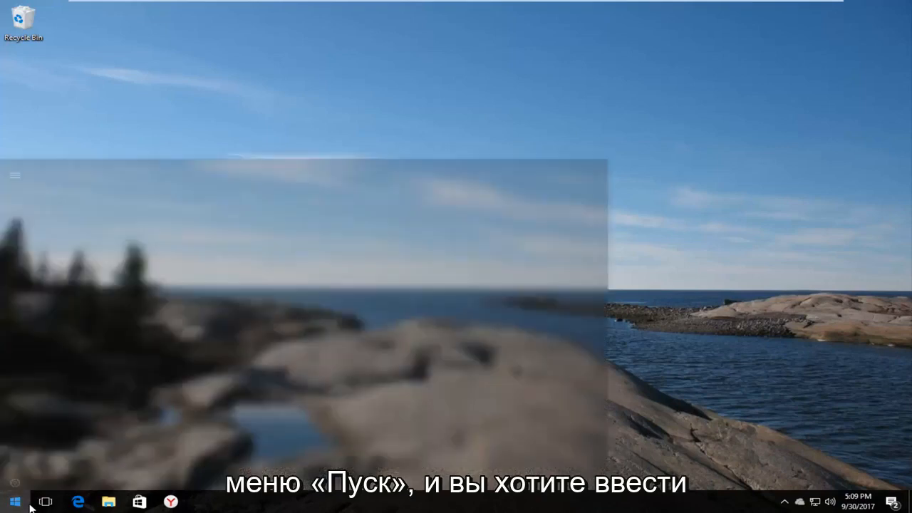
pyautogui.click(12, 502)
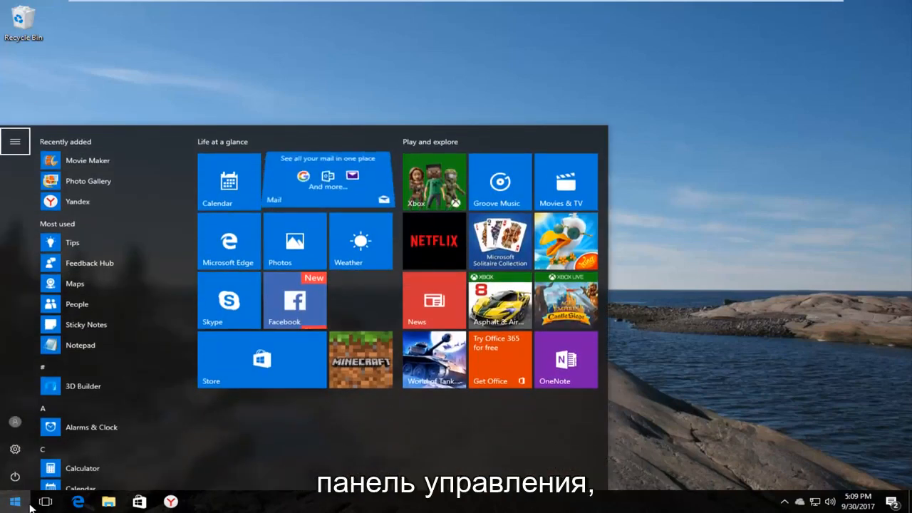
pyautogui.click(15, 141)
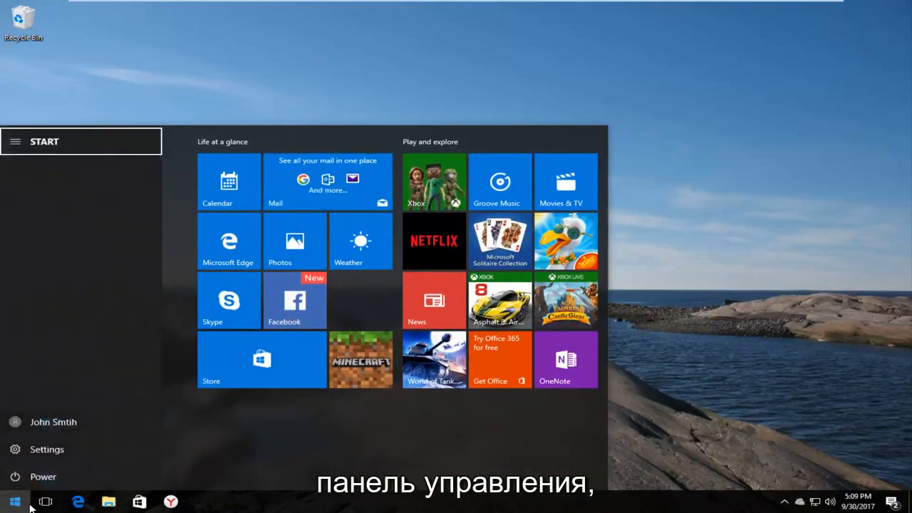
pyautogui.click(15, 501)
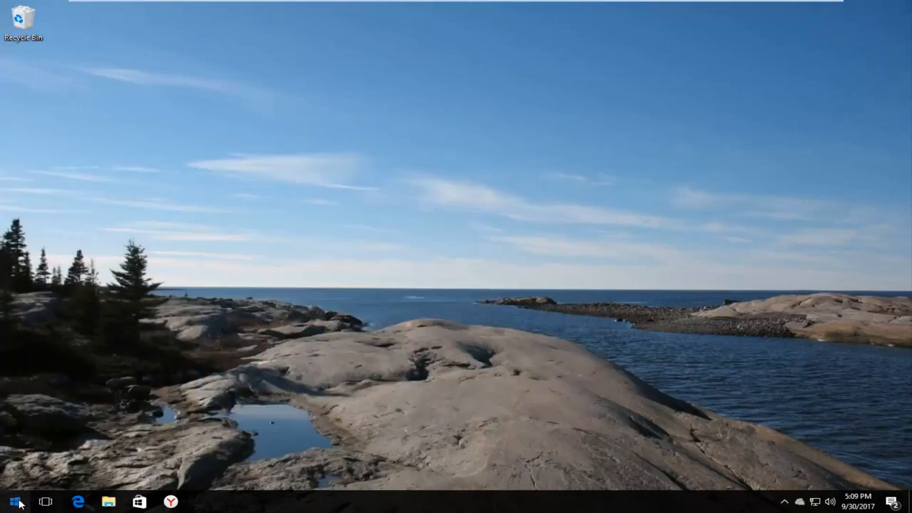
# Search the Start menu for 'control' and launch Control Panel.
pyautogui.click(13, 501)
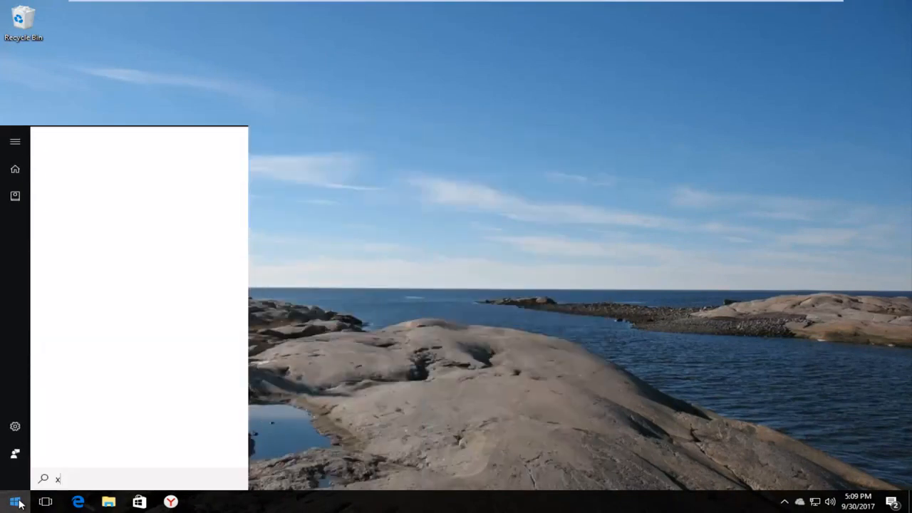
pyautogui.write('control')
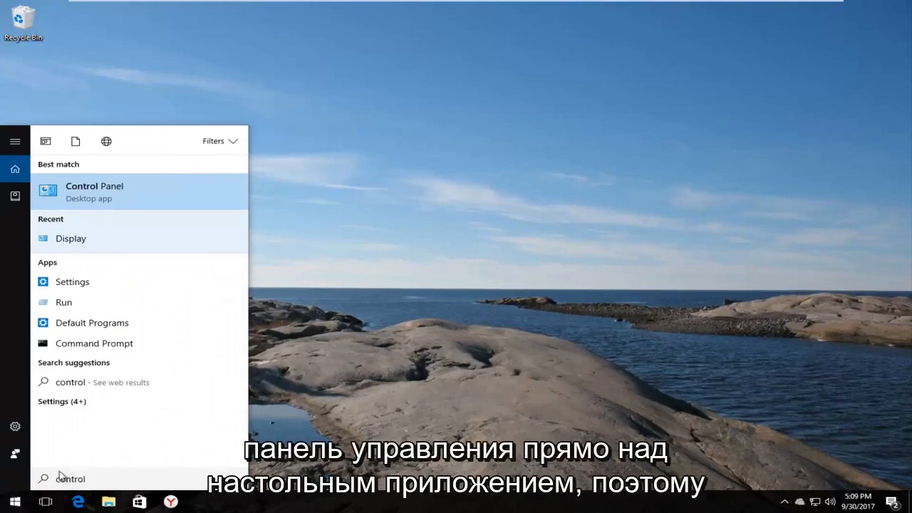
pyautogui.moveTo(118, 199)
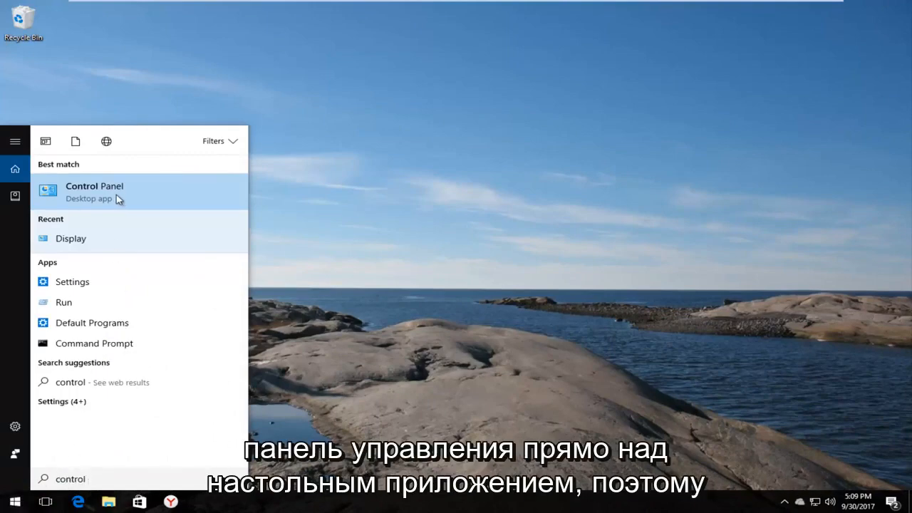
pyautogui.click(94, 192)
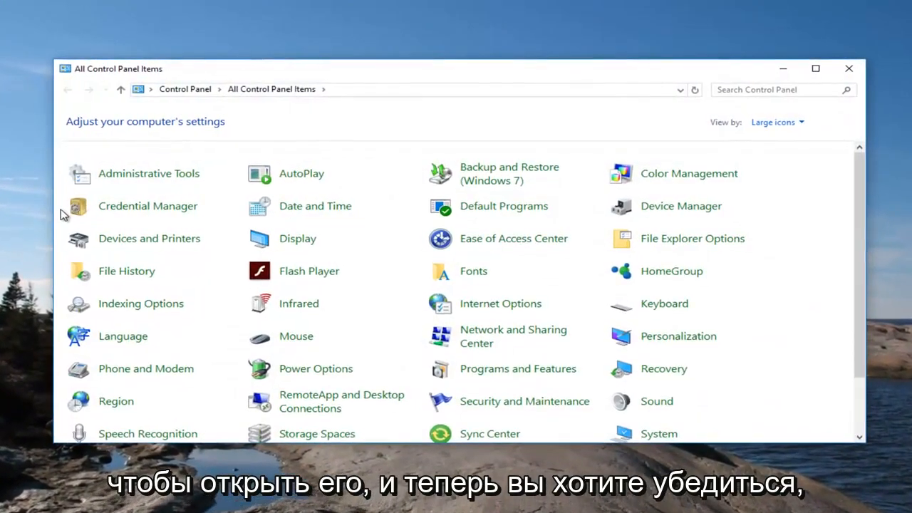
pyautogui.moveTo(621, 134)
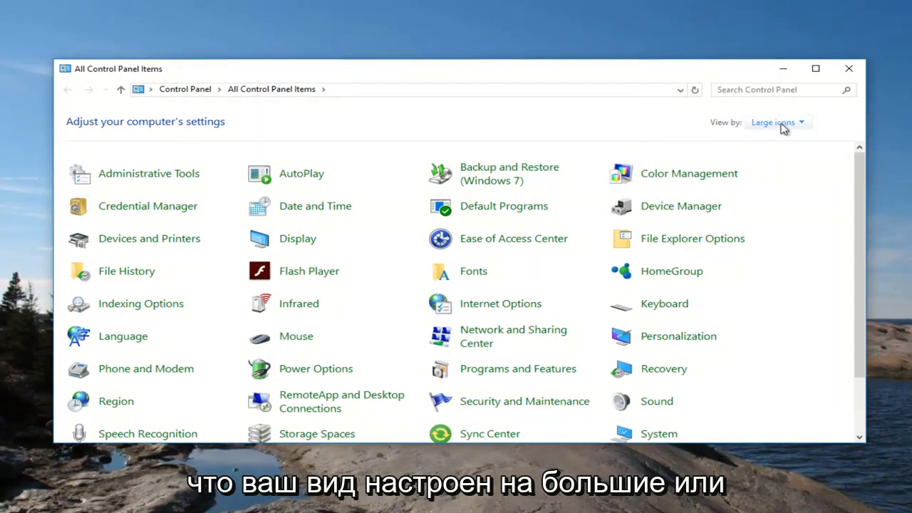
# Confirm All Control Panel Items is viewed by Large icons.
pyautogui.click(776, 122)
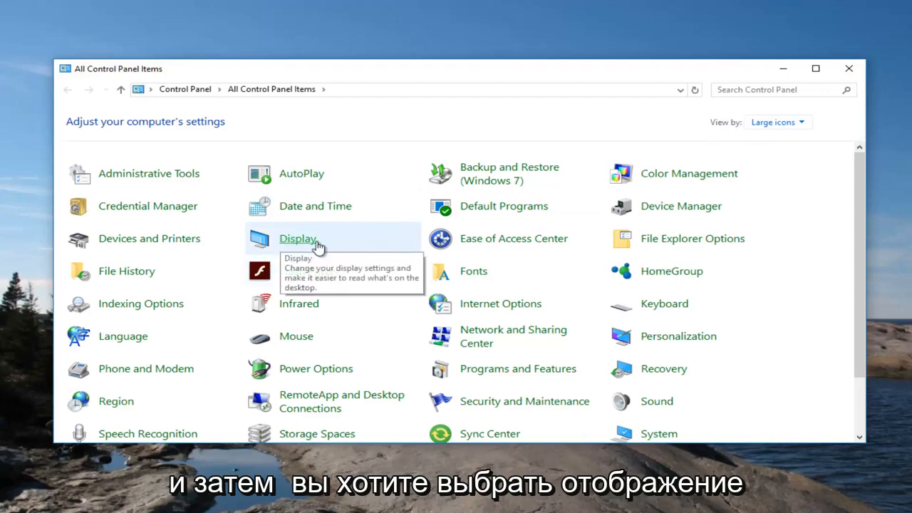
# Open the Display item to show item and text size options.
pyautogui.click(297, 238)
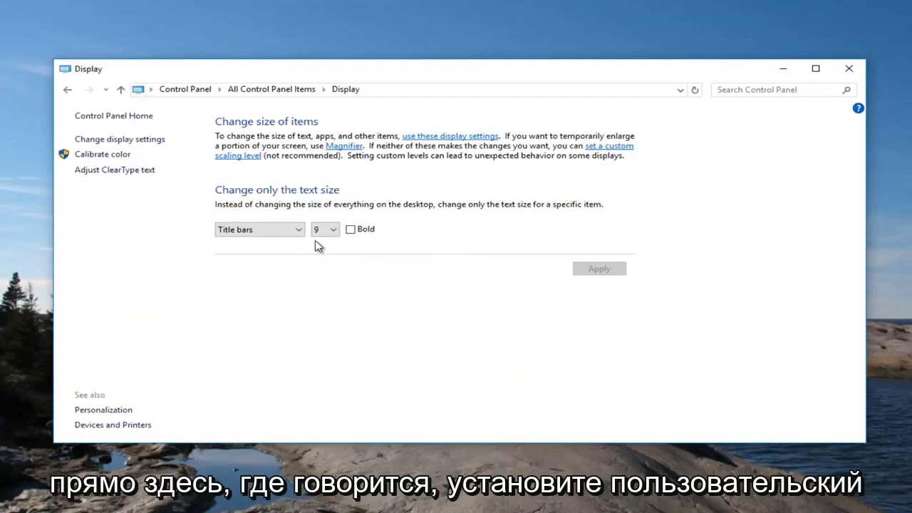
pyautogui.moveTo(592, 156)
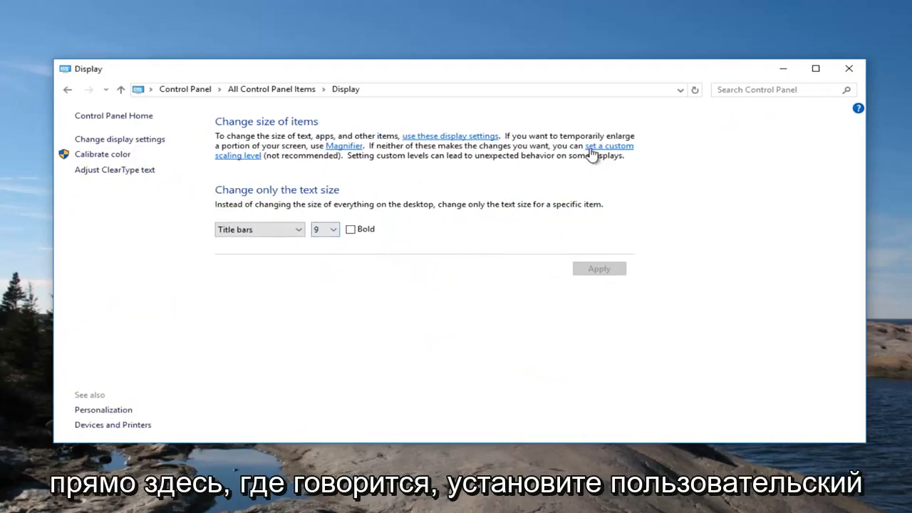
pyautogui.moveTo(578, 155)
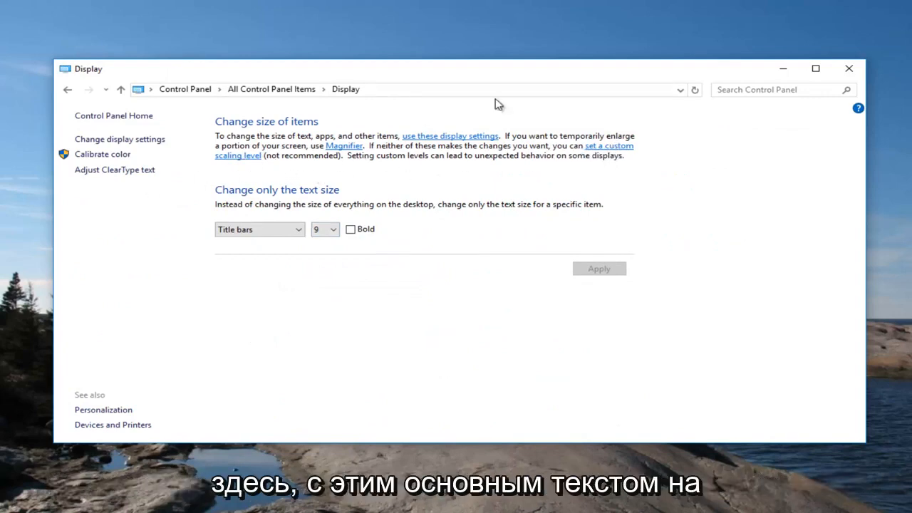
pyautogui.moveTo(237, 156)
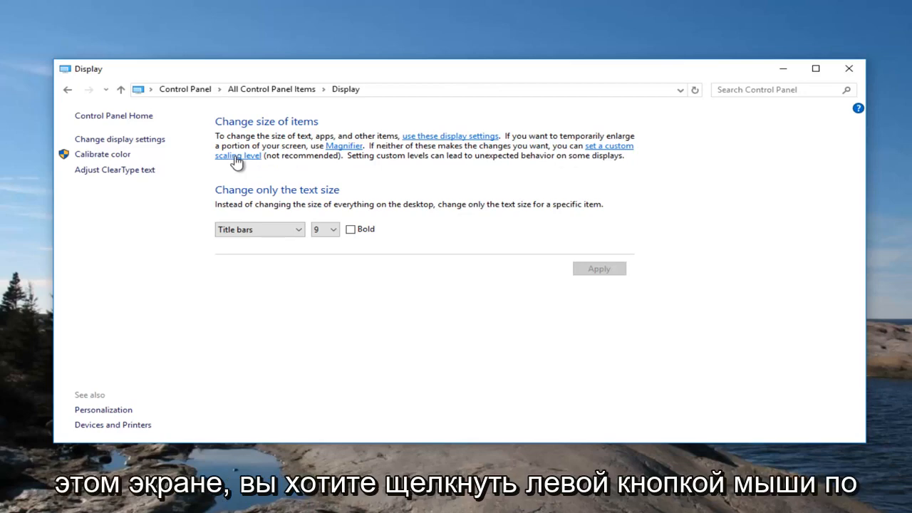
# Open custom scaling options and choose 150% from the percentage list.
pyautogui.click(238, 152)
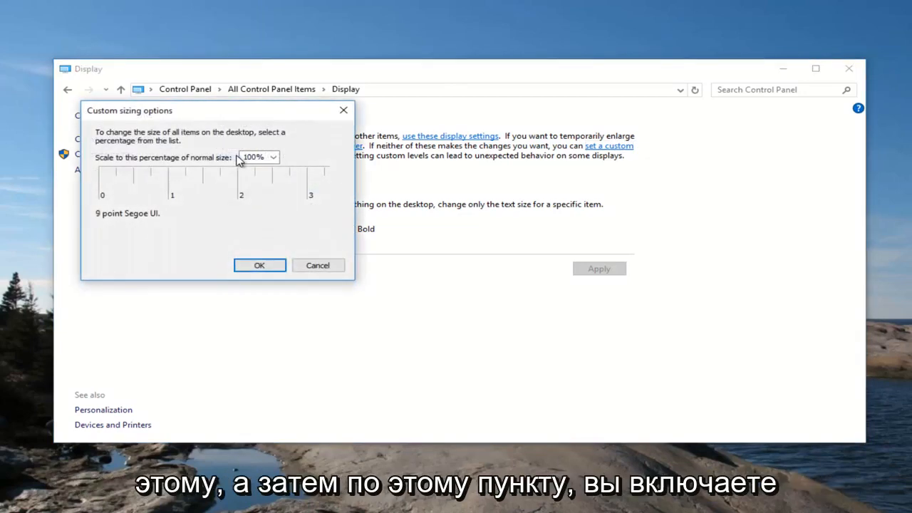
pyautogui.click(274, 157)
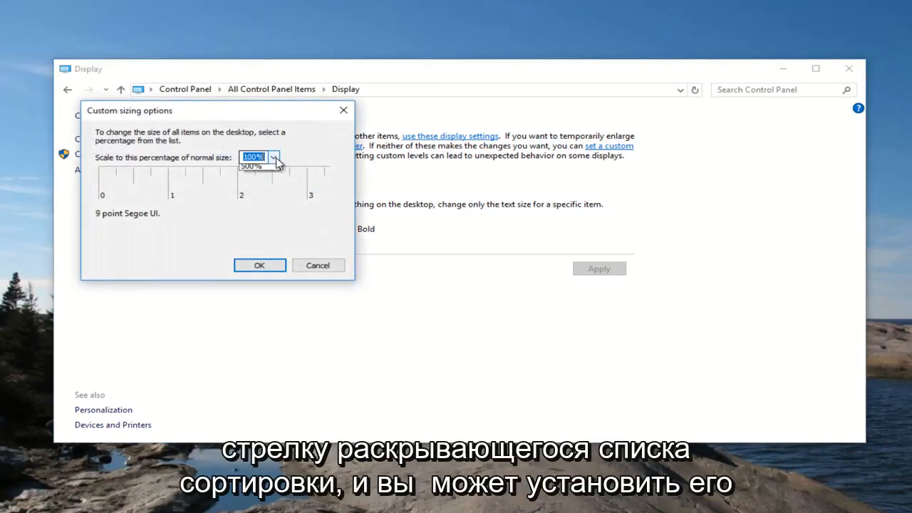
pyautogui.click(274, 157)
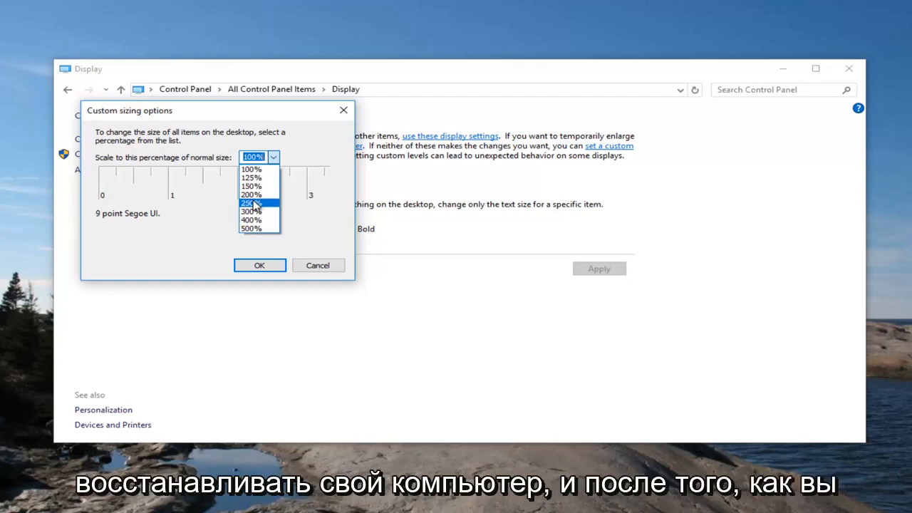
pyautogui.moveTo(251, 186)
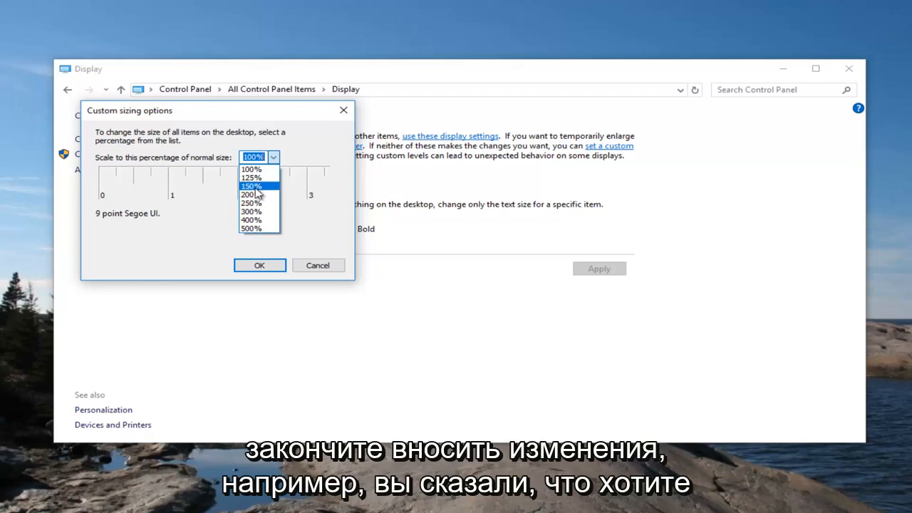
pyautogui.click(251, 186)
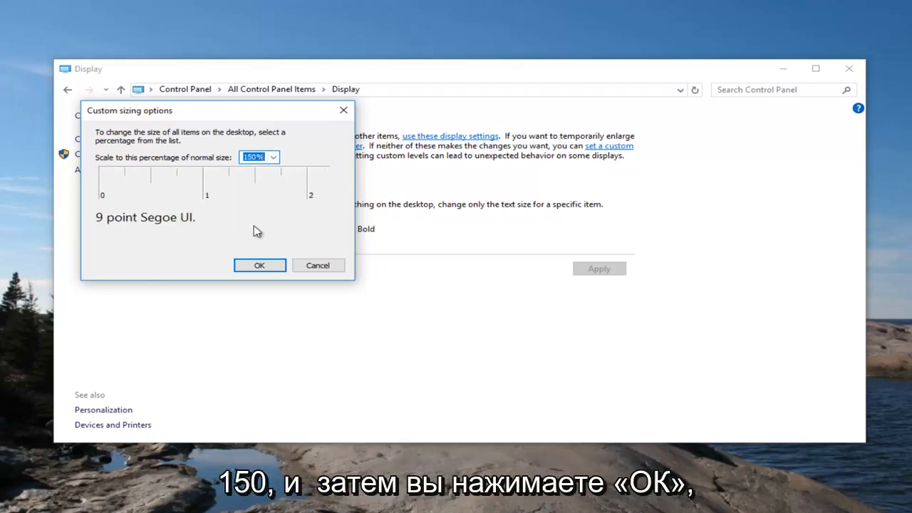